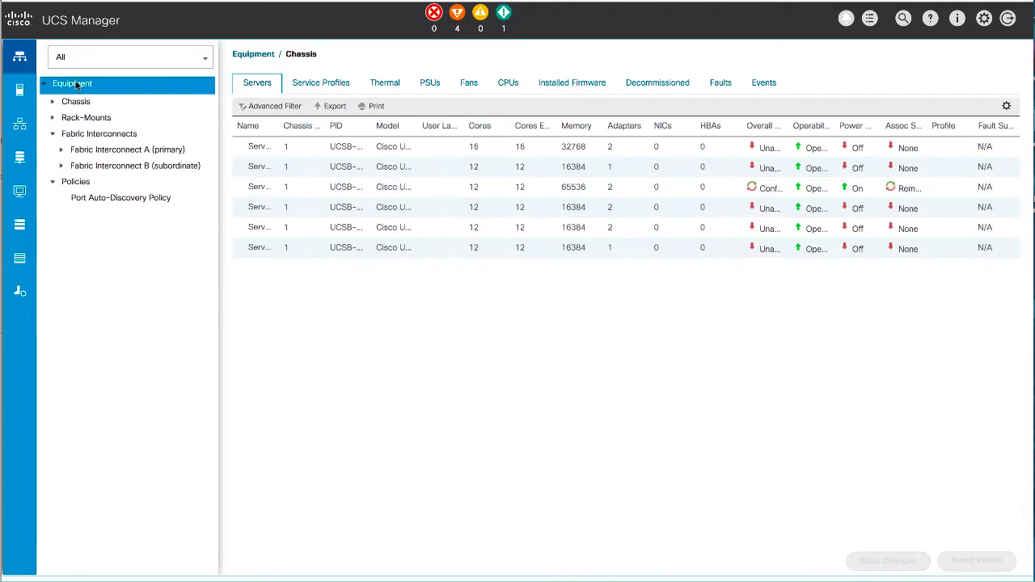
Show rack-mount Server 1's general details from the Equipment tree, status Unassociated
click(88, 116)
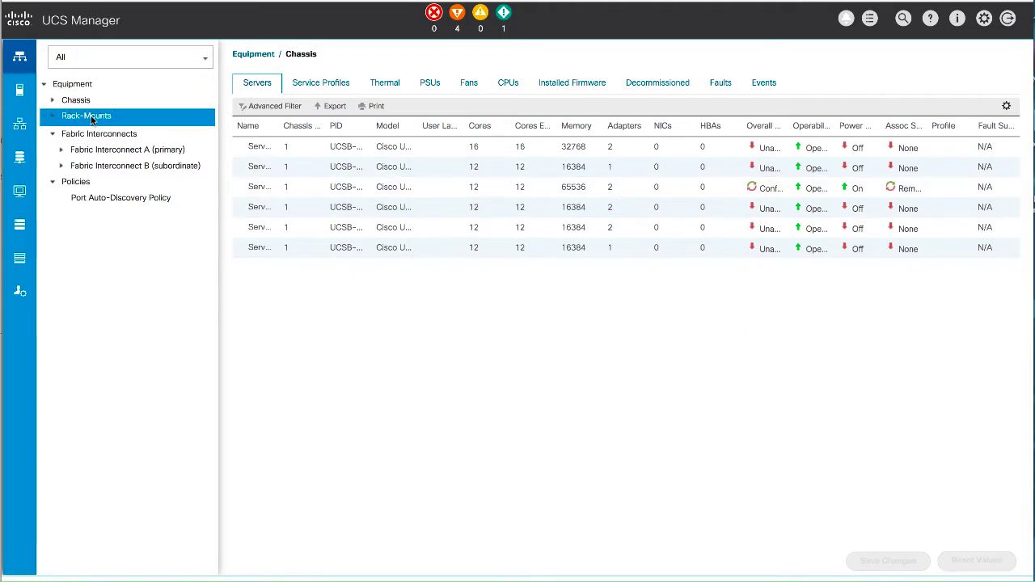
click(87, 116)
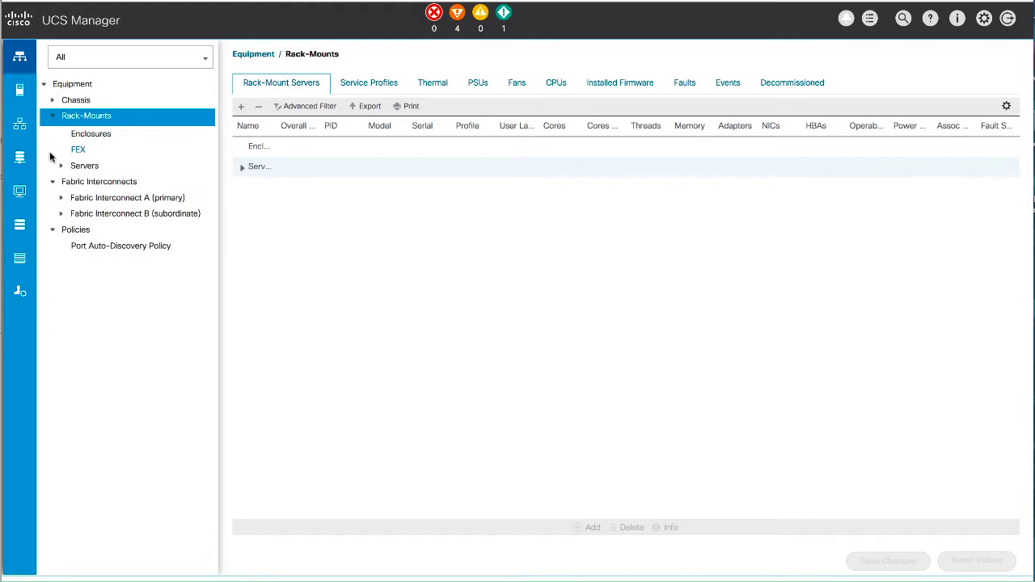
click(61, 165)
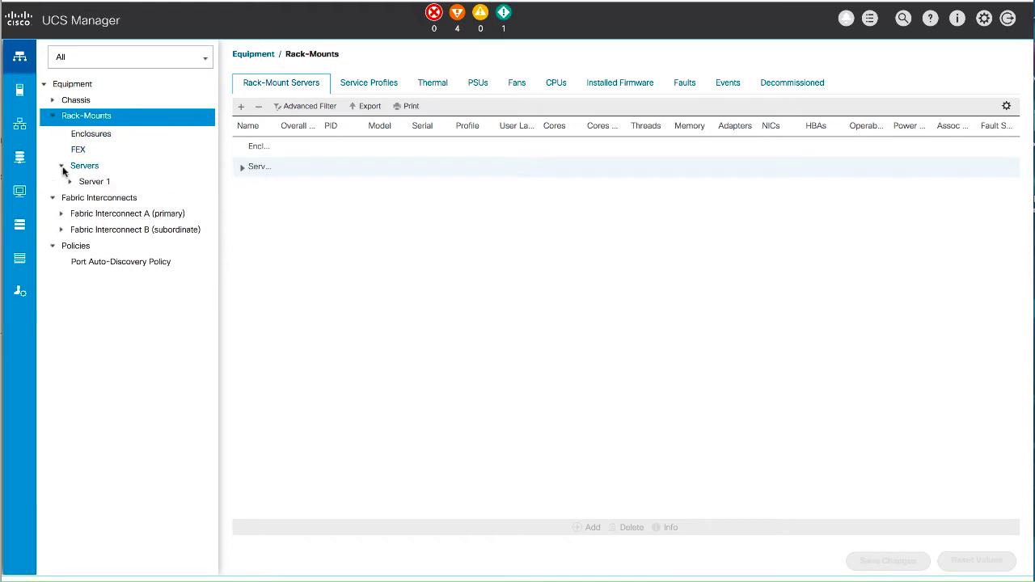
click(93, 179)
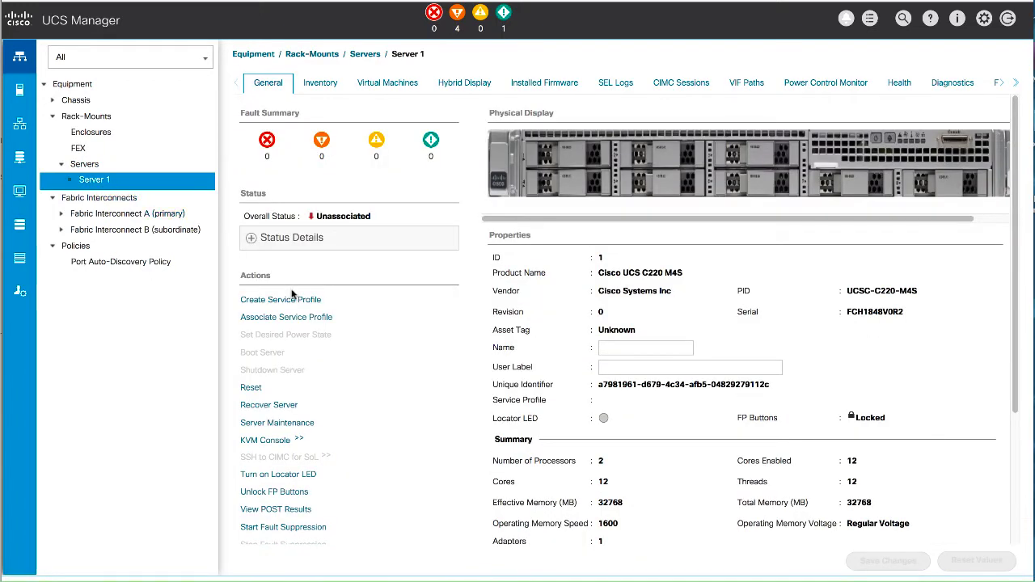
Begin a service profile for Server 1 placed in the root organization
click(280, 299)
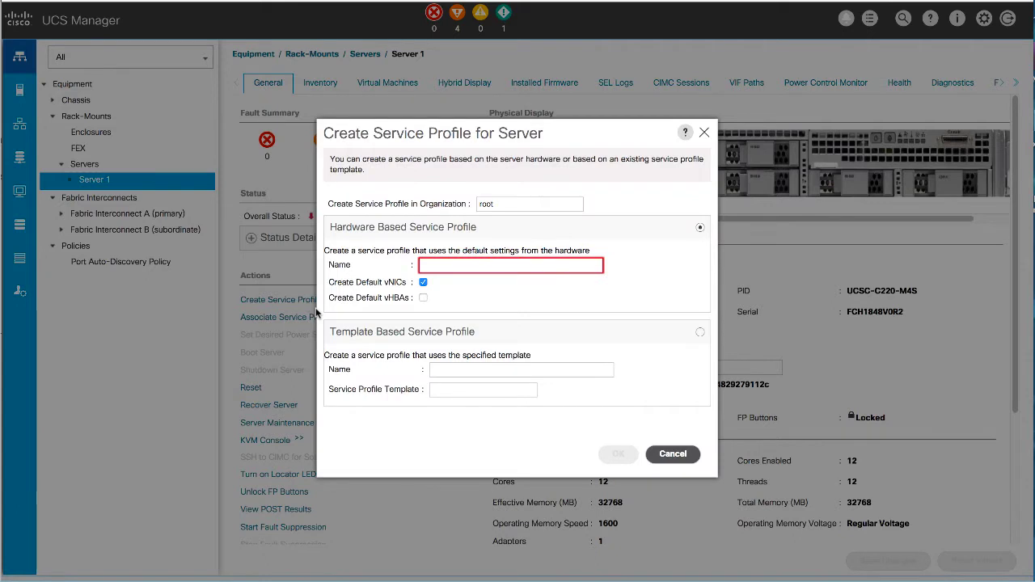
click(530, 204)
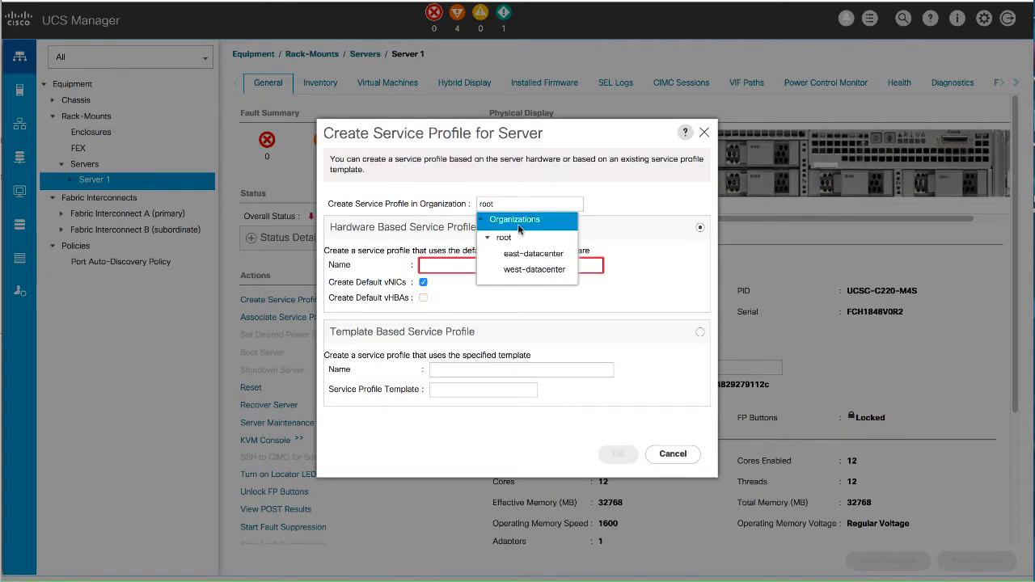
mouse_move(504, 236)
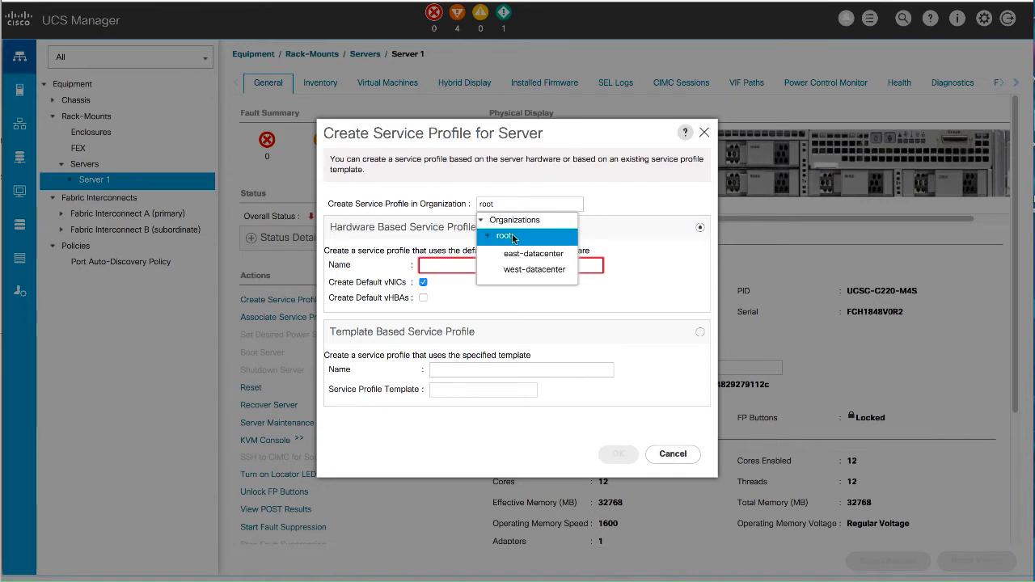
click(504, 236)
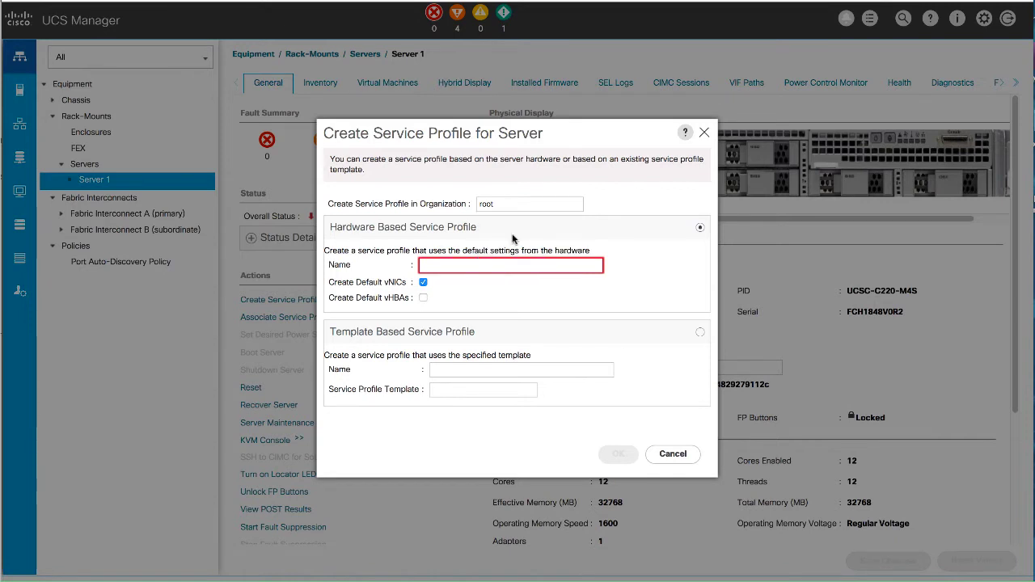
Name the hardware-based service profile web-server01 and submit it
click(698, 226)
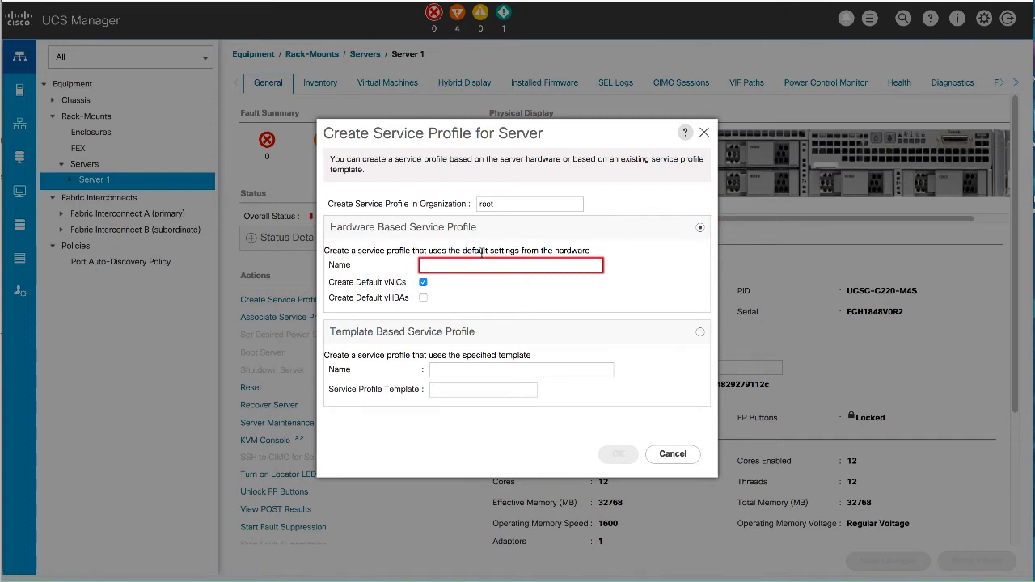
click(511, 265)
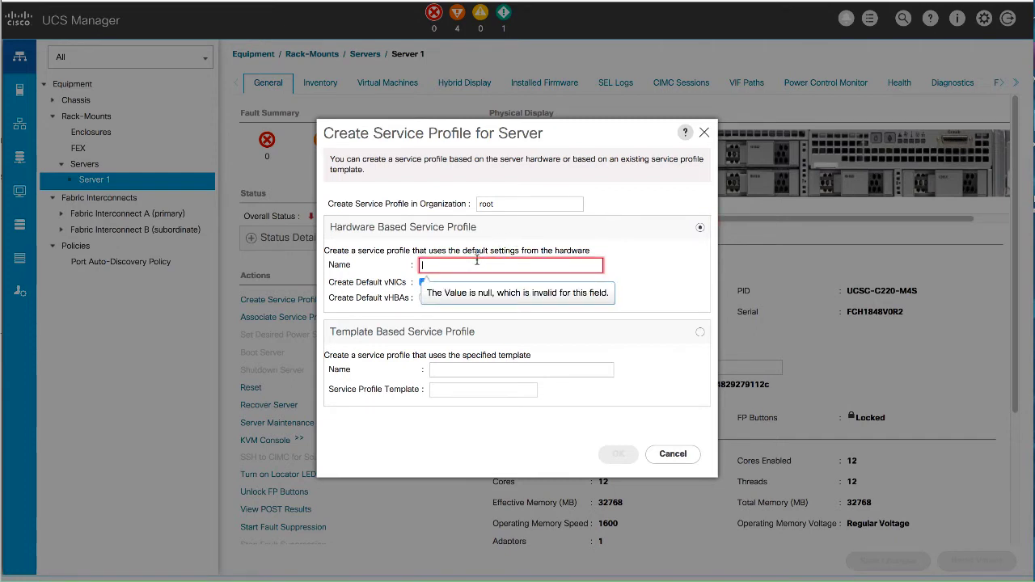
text(web-server01)
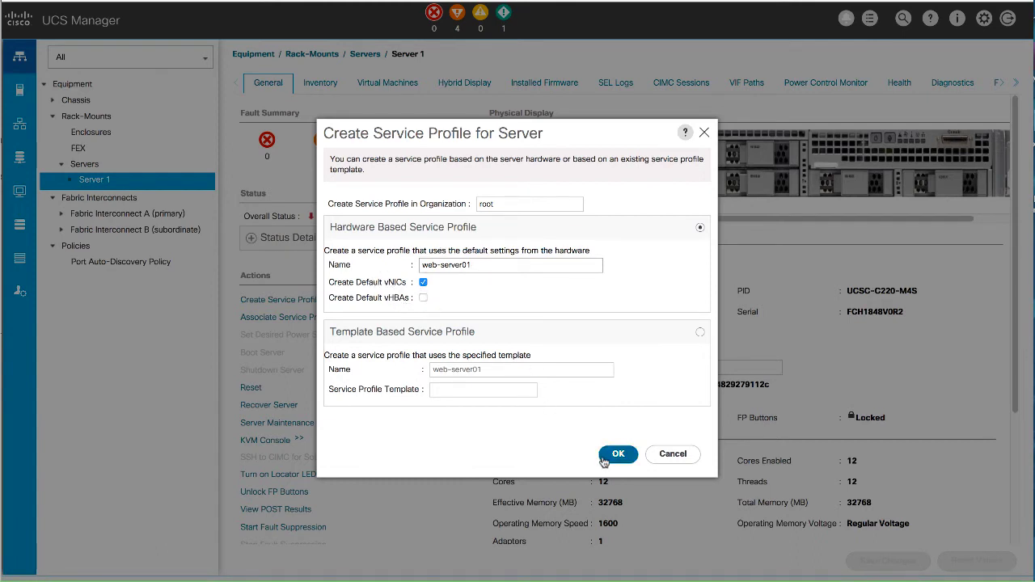
click(618, 453)
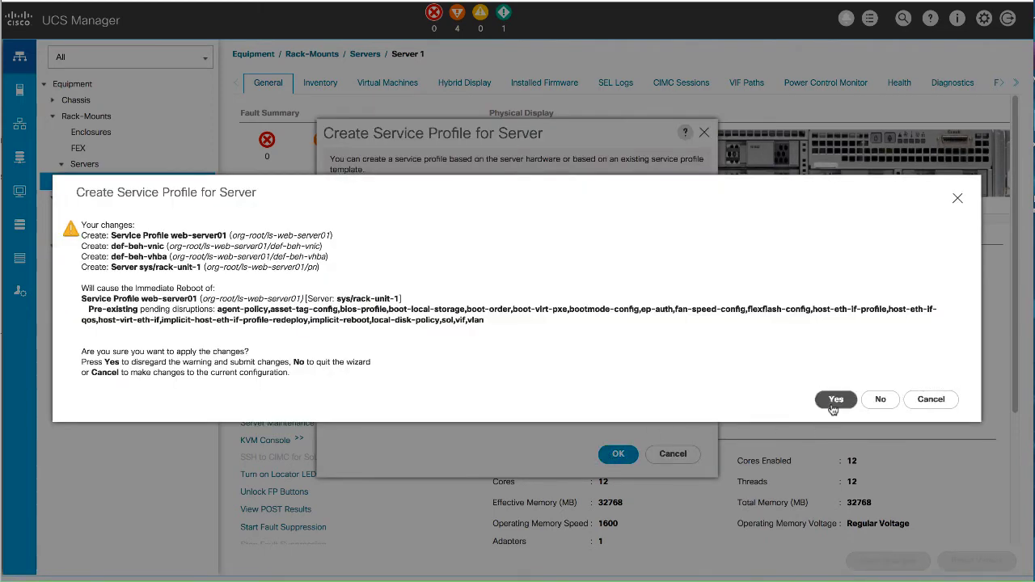
Apply the changes with Server 1 reboot, check its Config status, and go to the Servers area
click(834, 397)
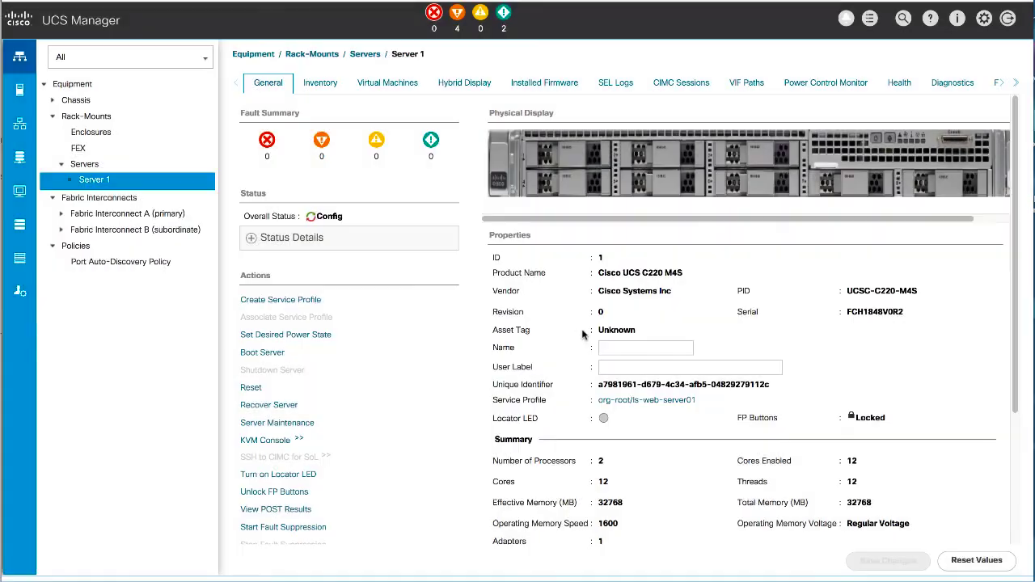
click(252, 236)
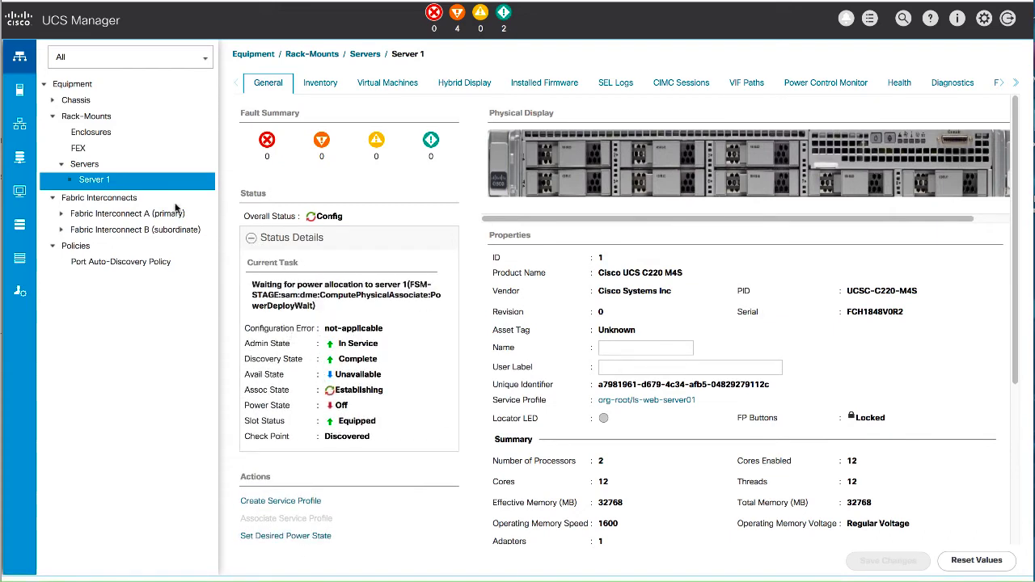
click(20, 56)
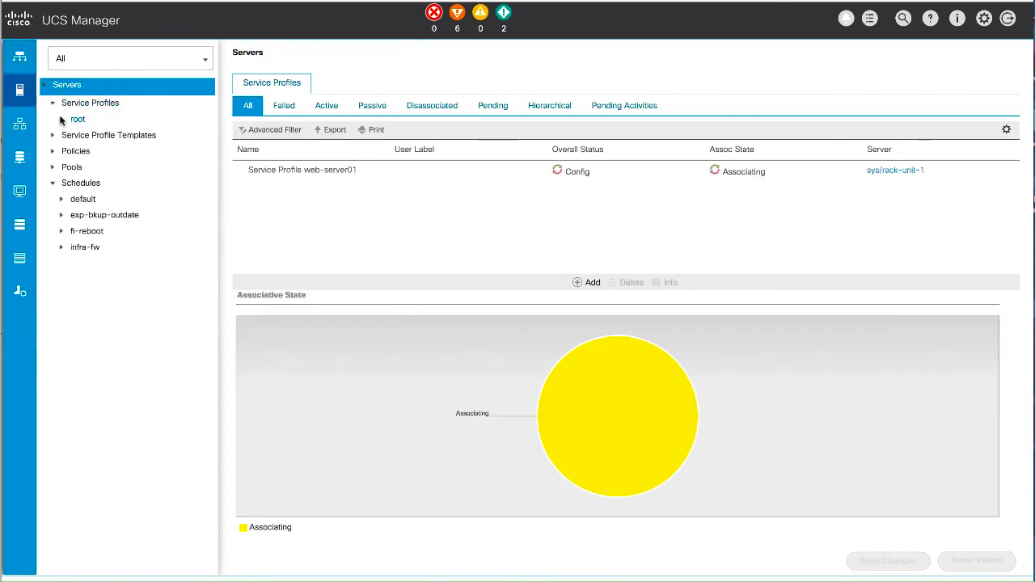
Select web-server01 under root to view its Associating status and sys/rack-unit-1 assignment
click(77, 120)
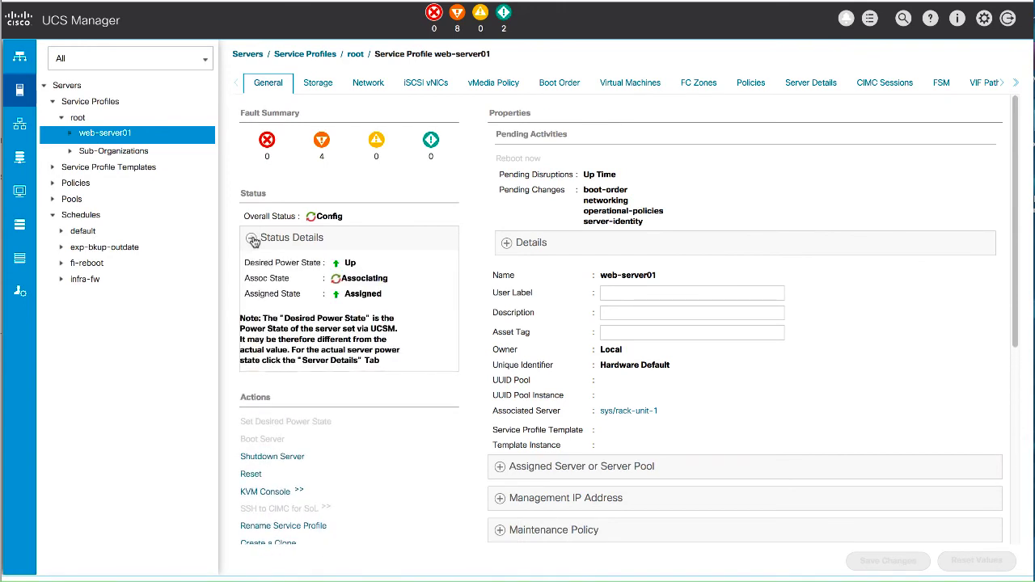
click(254, 236)
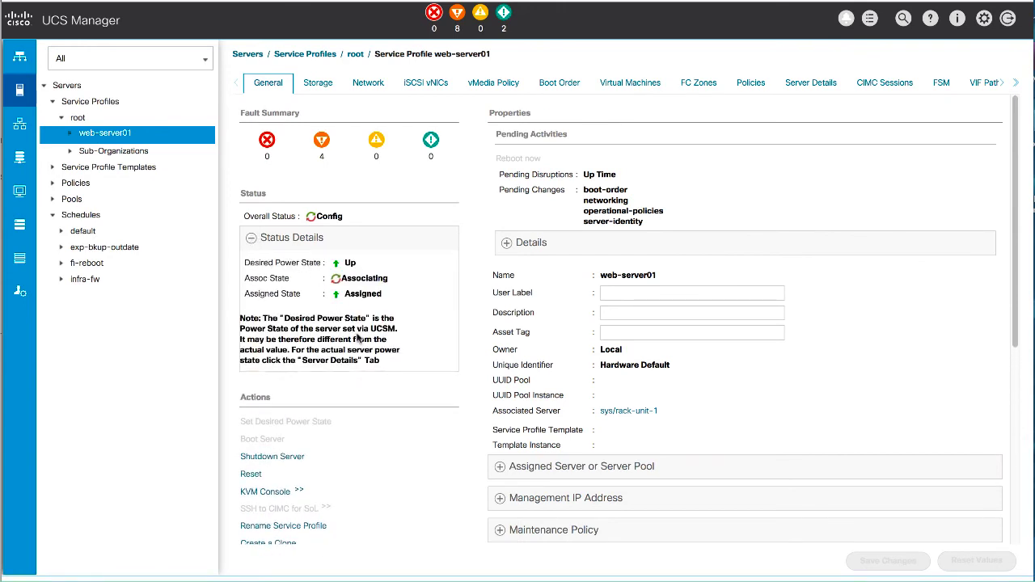